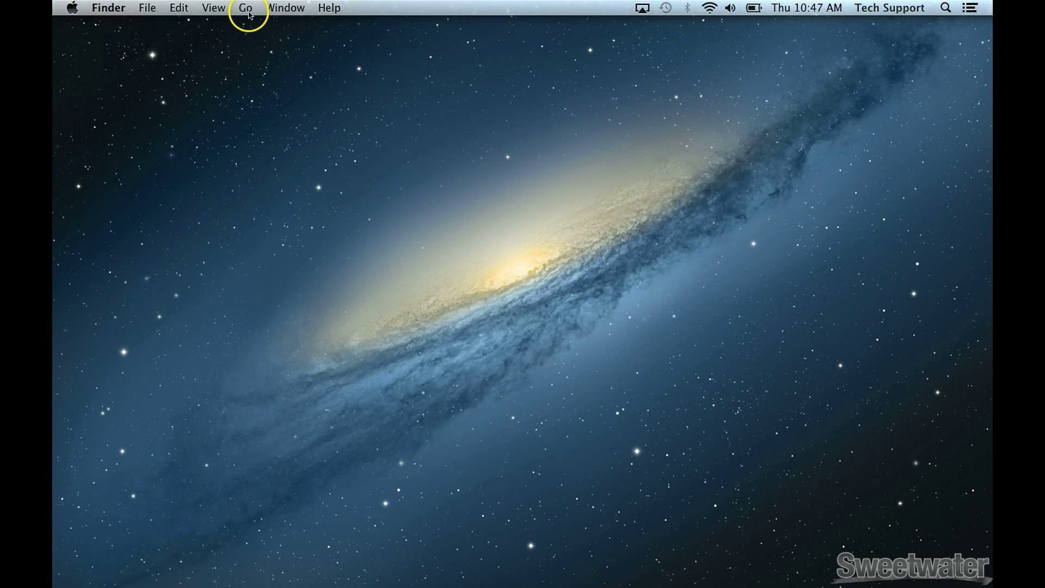
- Open the Utilities folder via the Go menu and select Disk Utility
{"action": "left_click", "coordinate": [246, 7]}
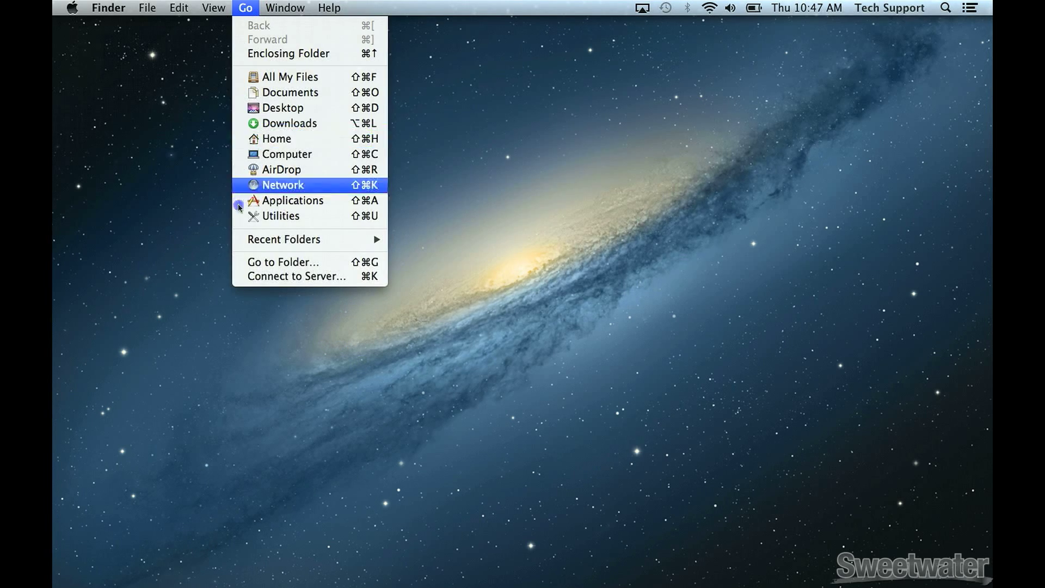
{"action": "left_click", "coordinate": [275, 216]}
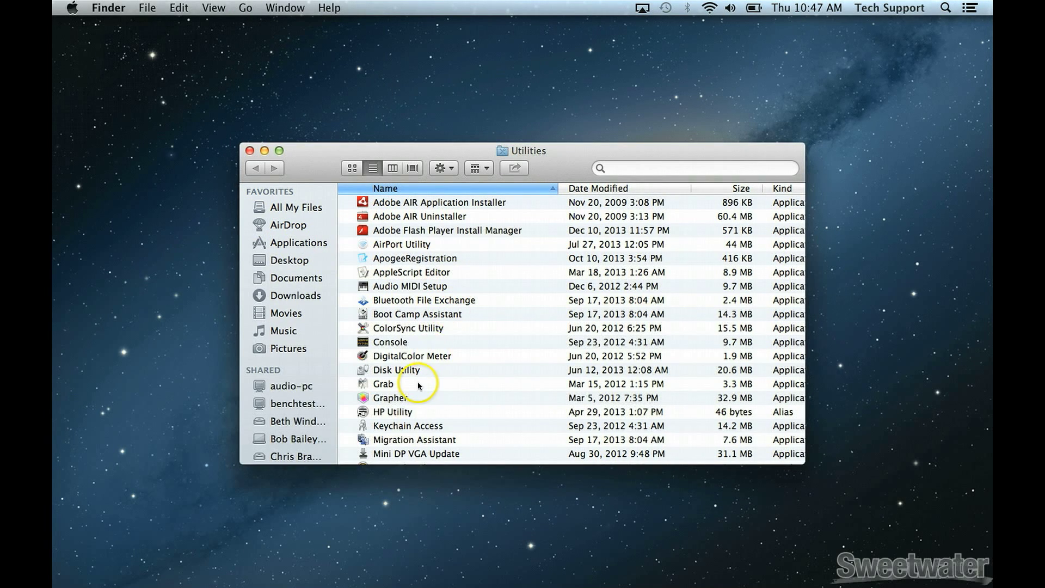
{"action": "left_click", "coordinate": [397, 370]}
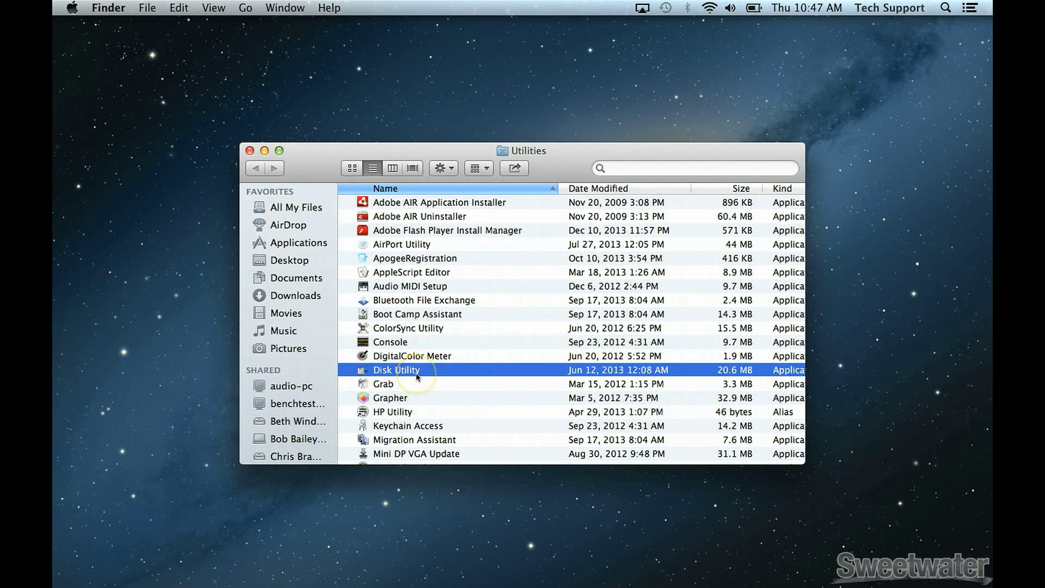
- Launch Disk Utility from the Utilities folder
{"action": "double_click", "coordinate": [397, 370]}
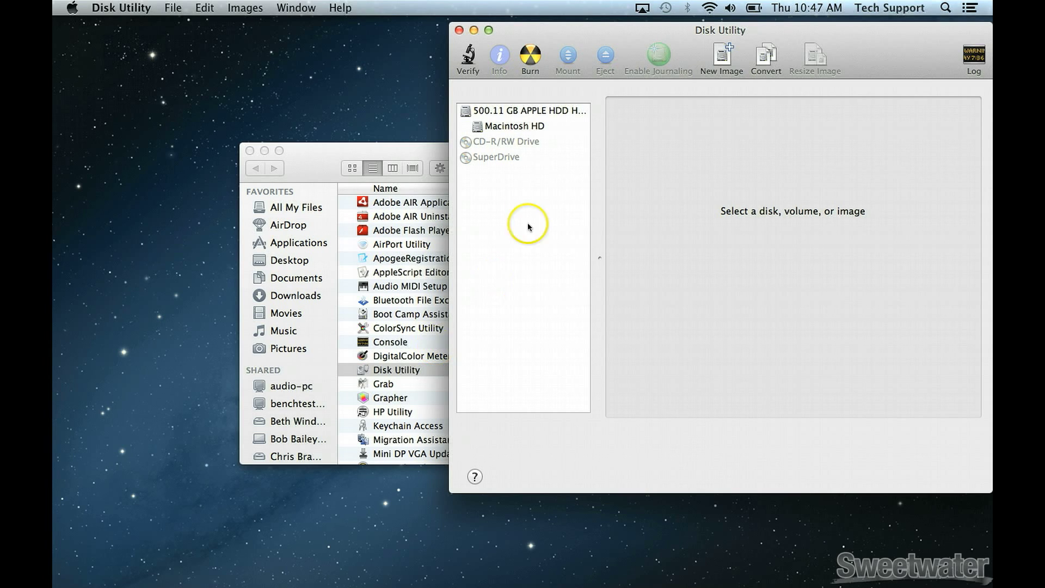
- Select the Macintosh HD volume and run Repair Disk Permissions from First Aid
{"action": "left_click", "coordinate": [516, 125]}
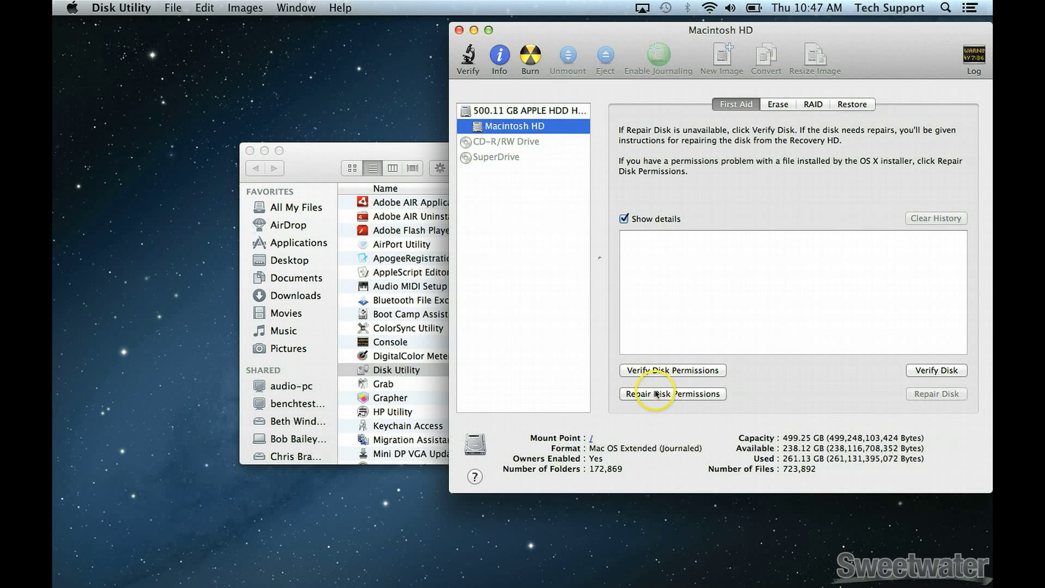
{"action": "left_click", "coordinate": [672, 393]}
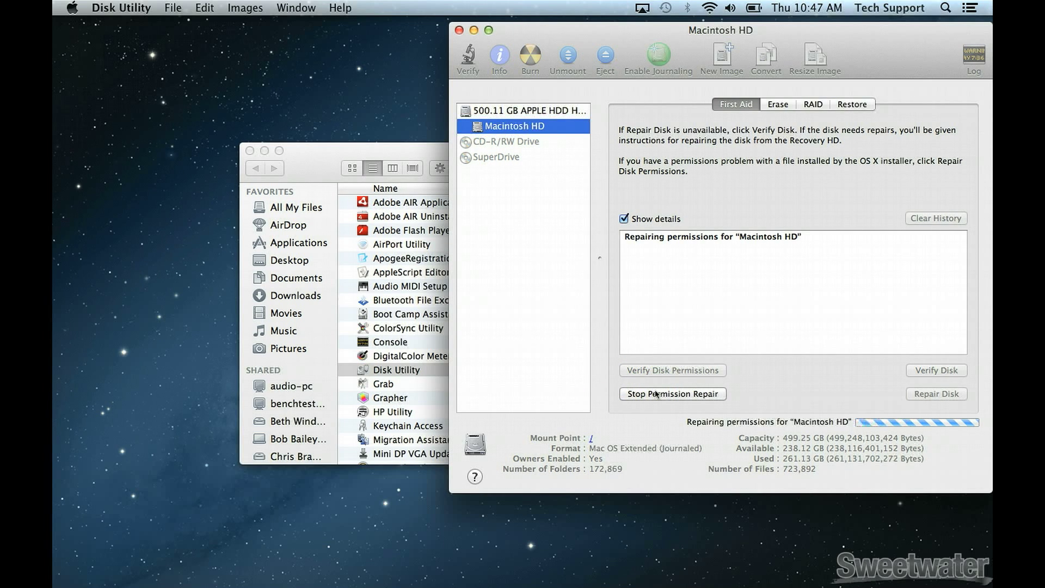